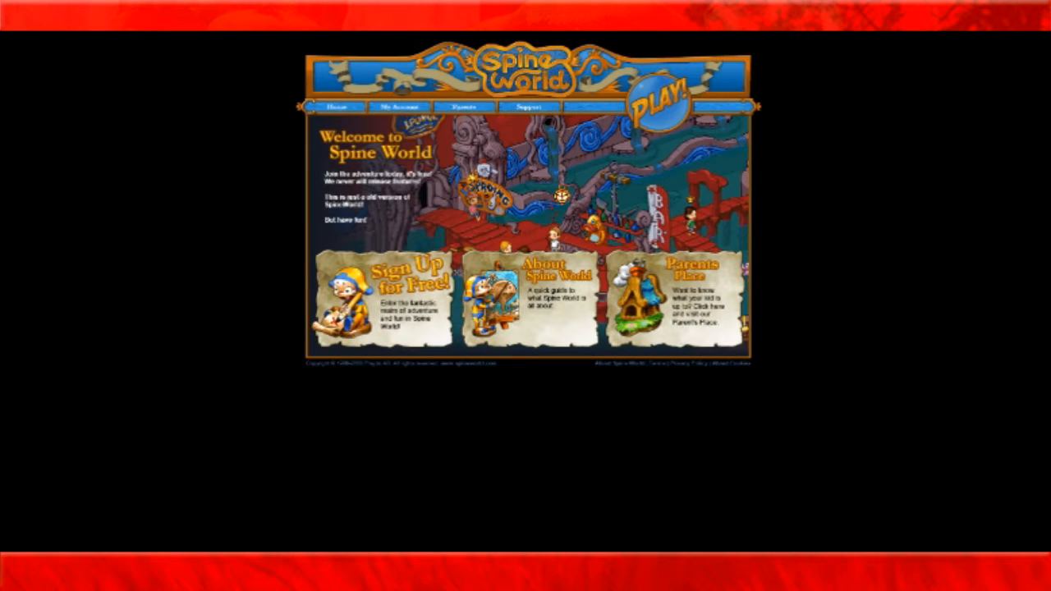
pyautogui.moveTo(768, 365)
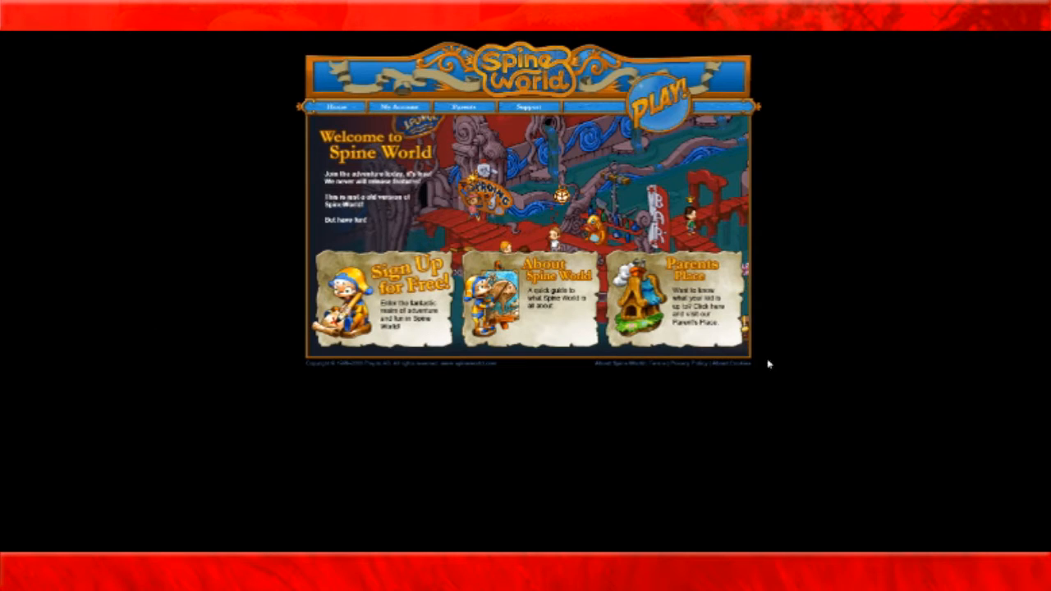
pyautogui.moveTo(467, 207)
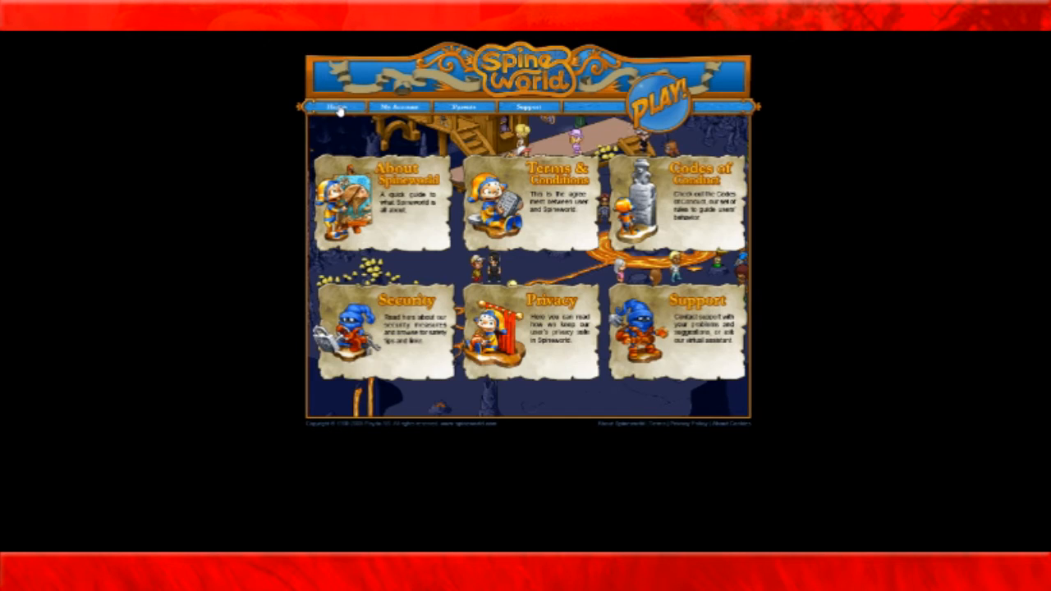
# Step: Return to the Welcome to Spine World homepage from the navigation bar
pyautogui.click(338, 107)
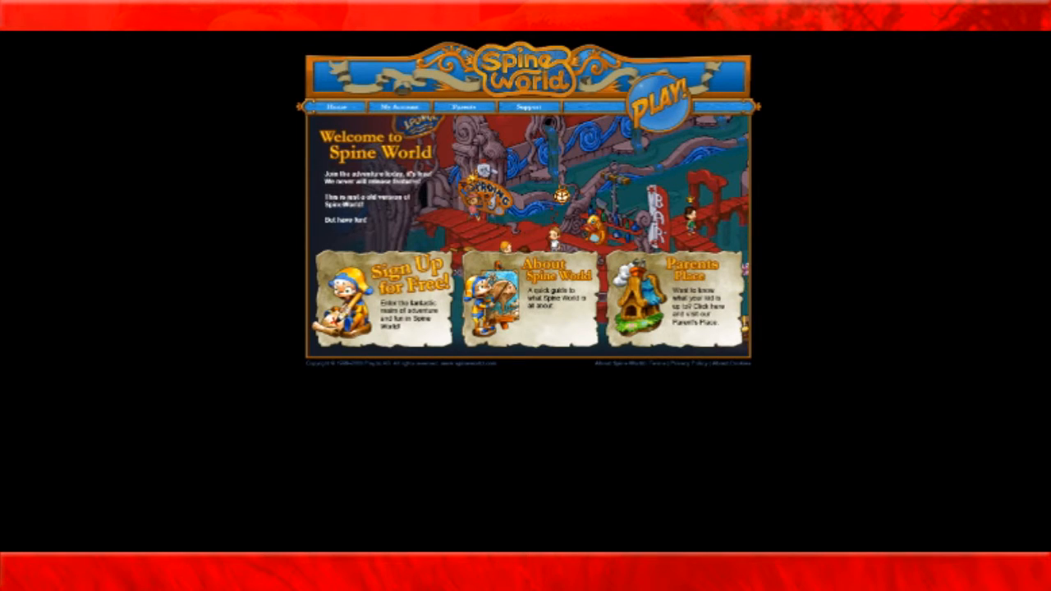
pyautogui.moveTo(874, 210)
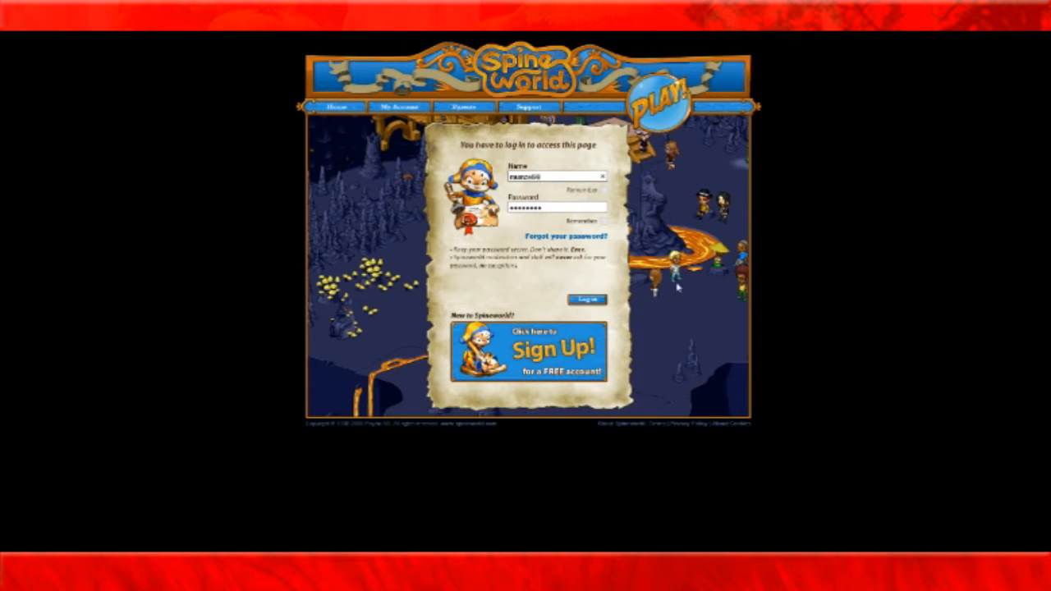
# Step: Log in with the filled-in name and password to reach Select a Server
pyautogui.click(586, 299)
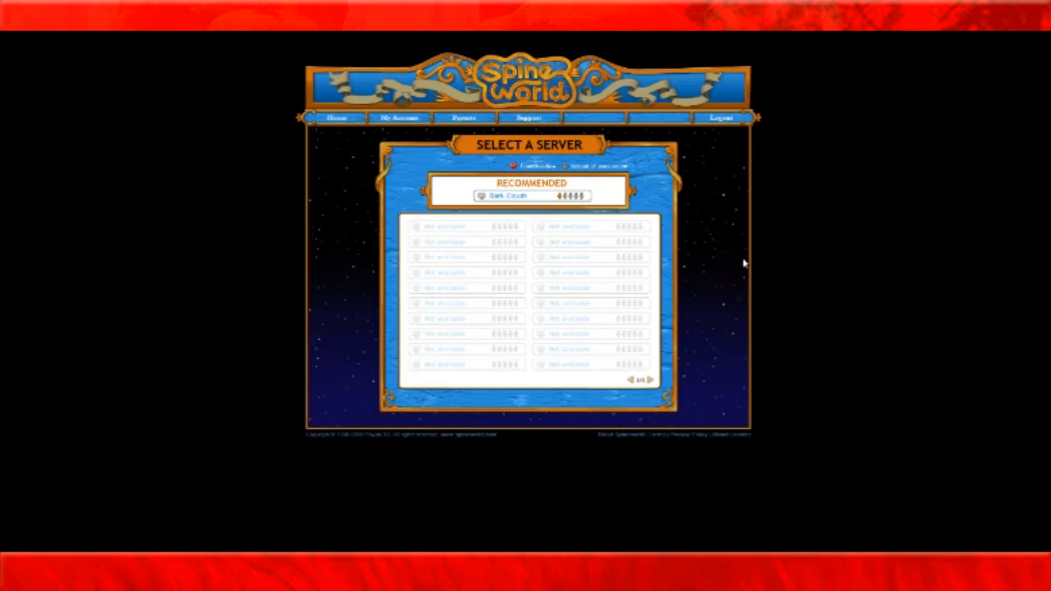
pyautogui.moveTo(926, 240)
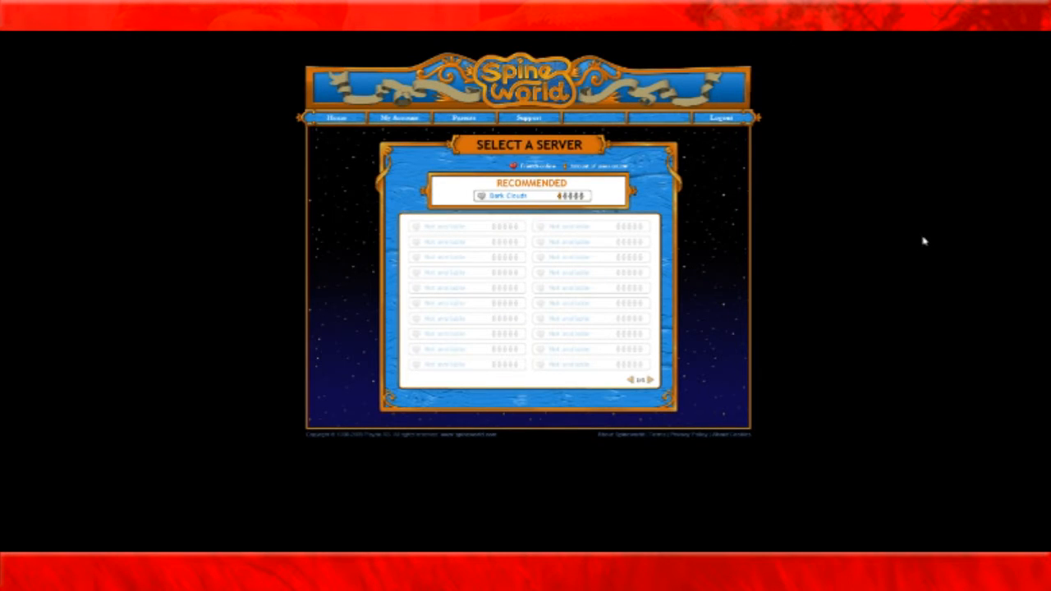
pyautogui.moveTo(897, 285)
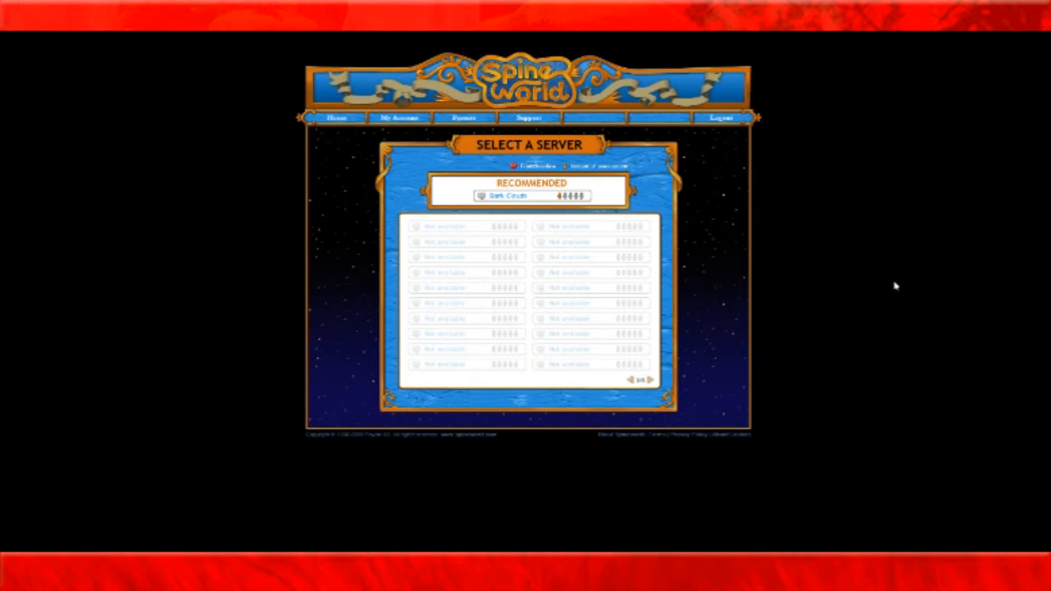
pyautogui.moveTo(628, 212)
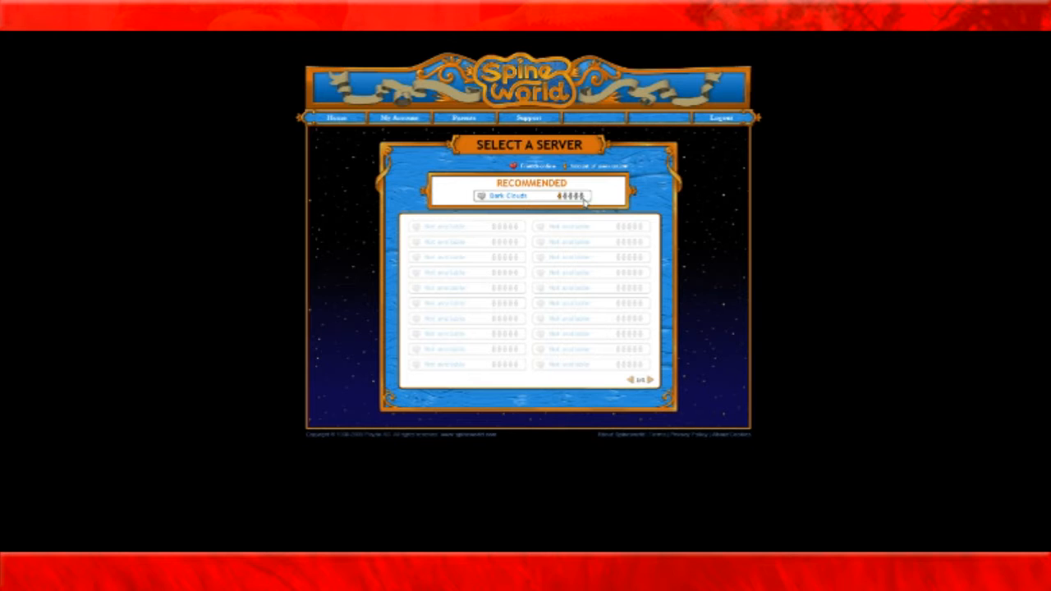
# Step: Join the recommended server to enter the game world
pyautogui.click(506, 195)
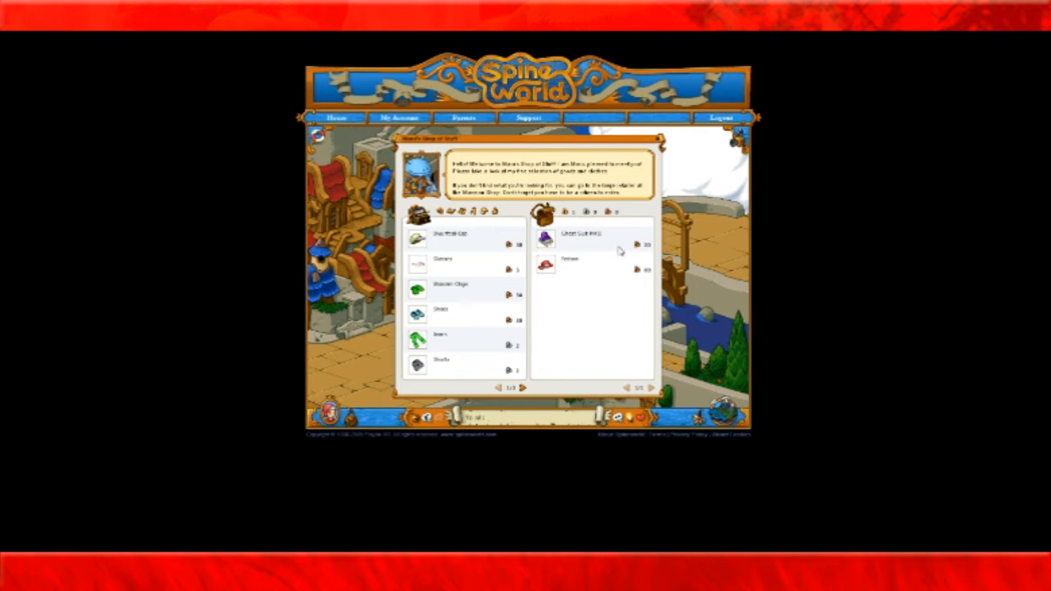
pyautogui.click(568, 264)
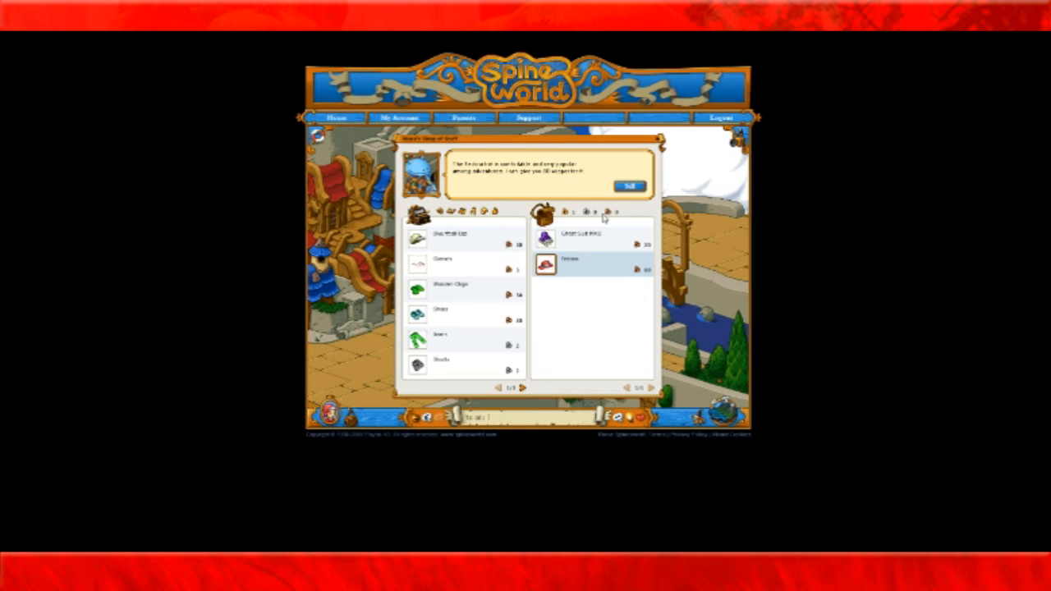
pyautogui.click(477, 238)
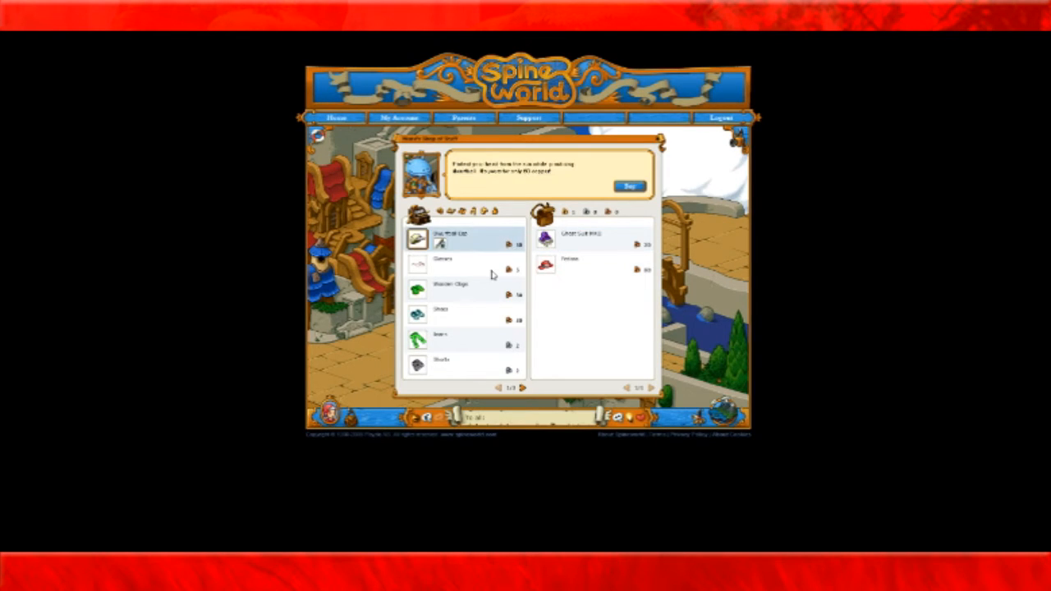
pyautogui.click(444, 265)
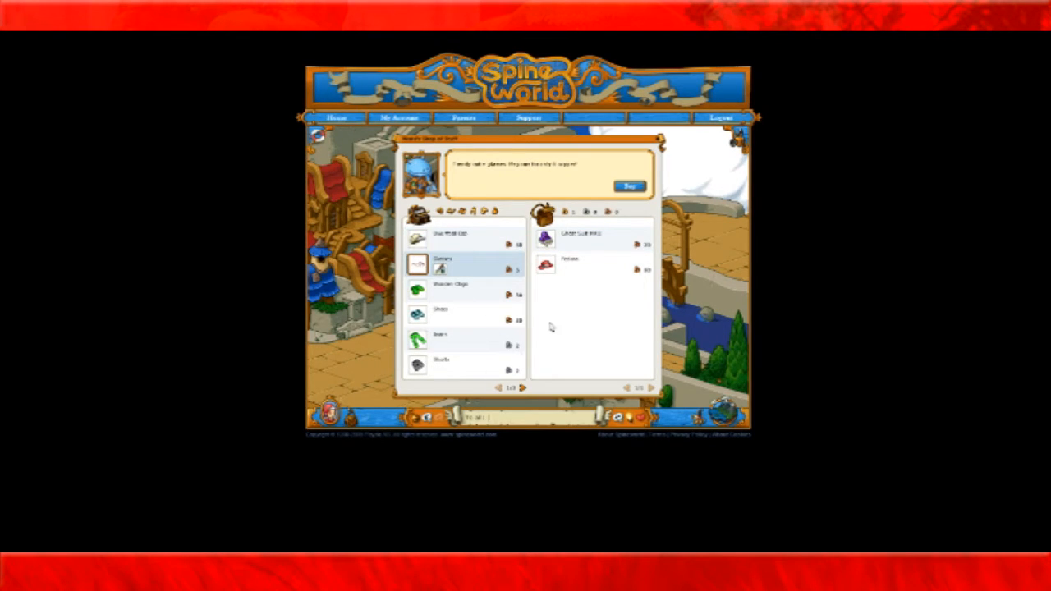
pyautogui.moveTo(566, 276)
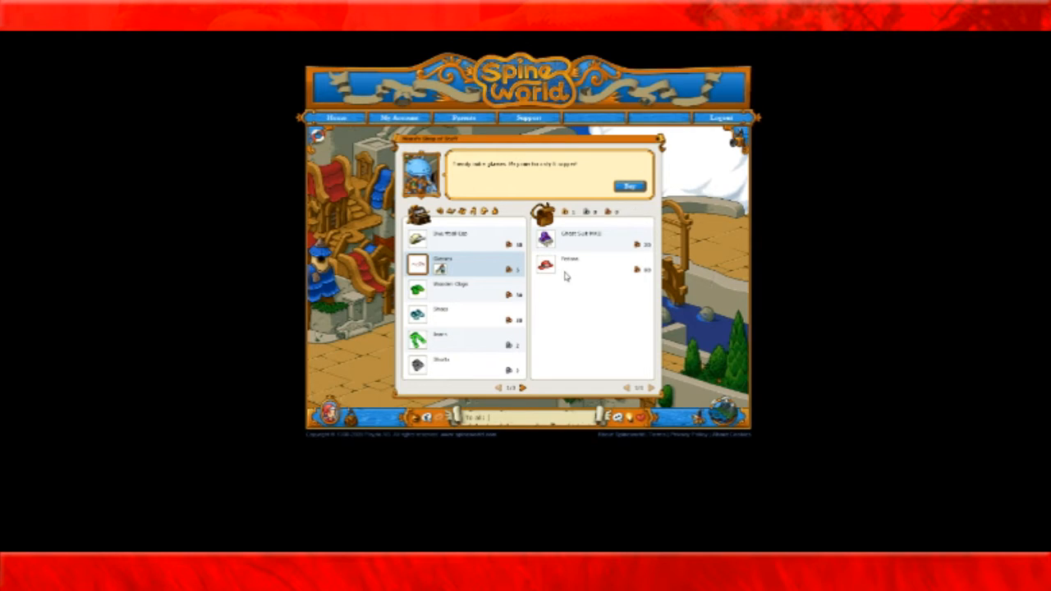
pyautogui.moveTo(614, 163)
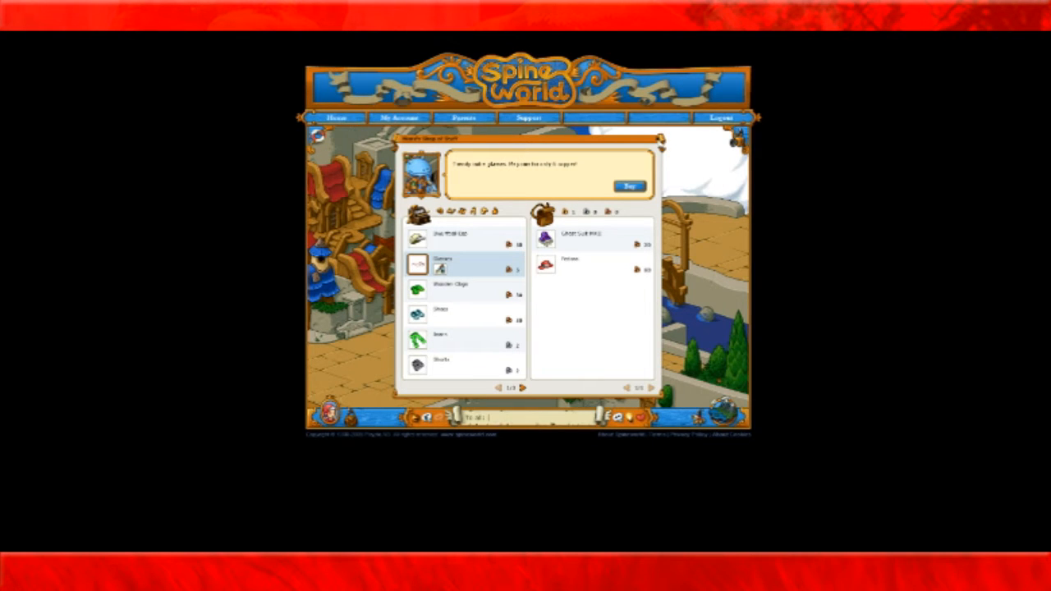
pyautogui.click(657, 138)
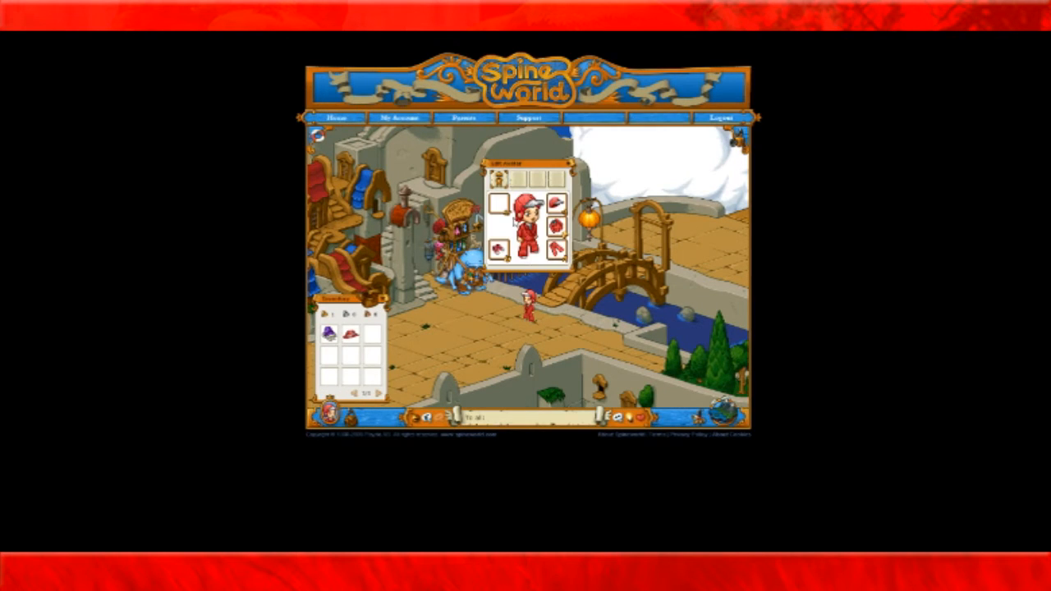
# Step: Log out of the world back to the Select a Server screen
pyautogui.click(560, 204)
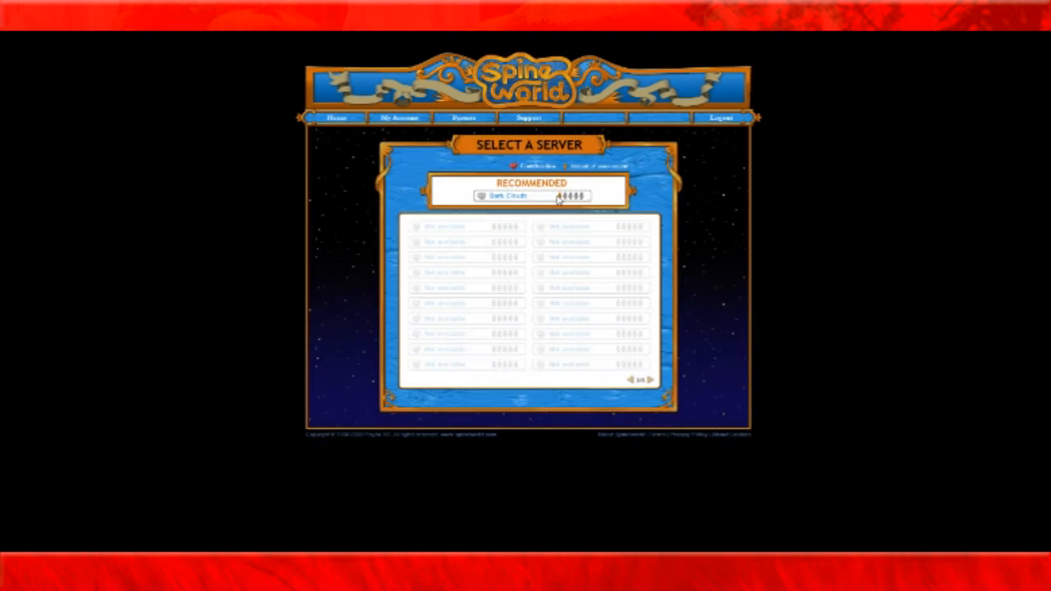
pyautogui.click(529, 195)
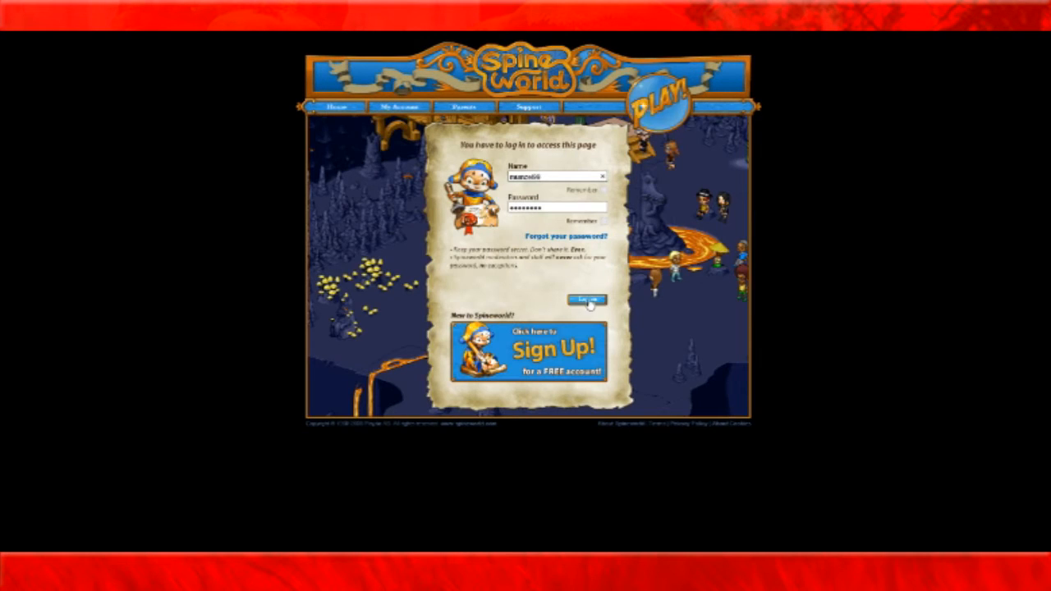
pyautogui.click(585, 299)
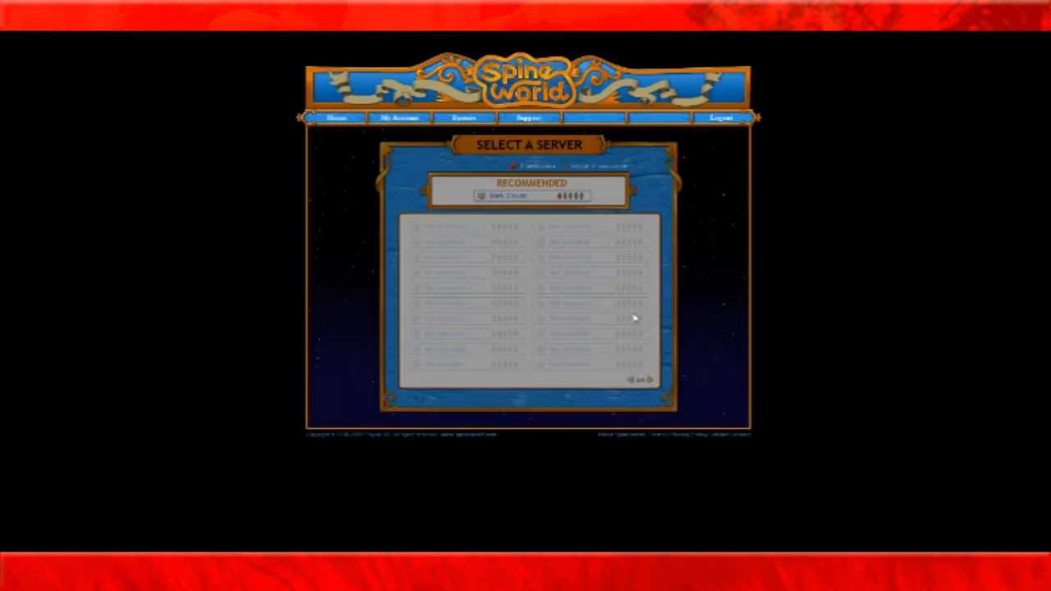
pyautogui.click(529, 195)
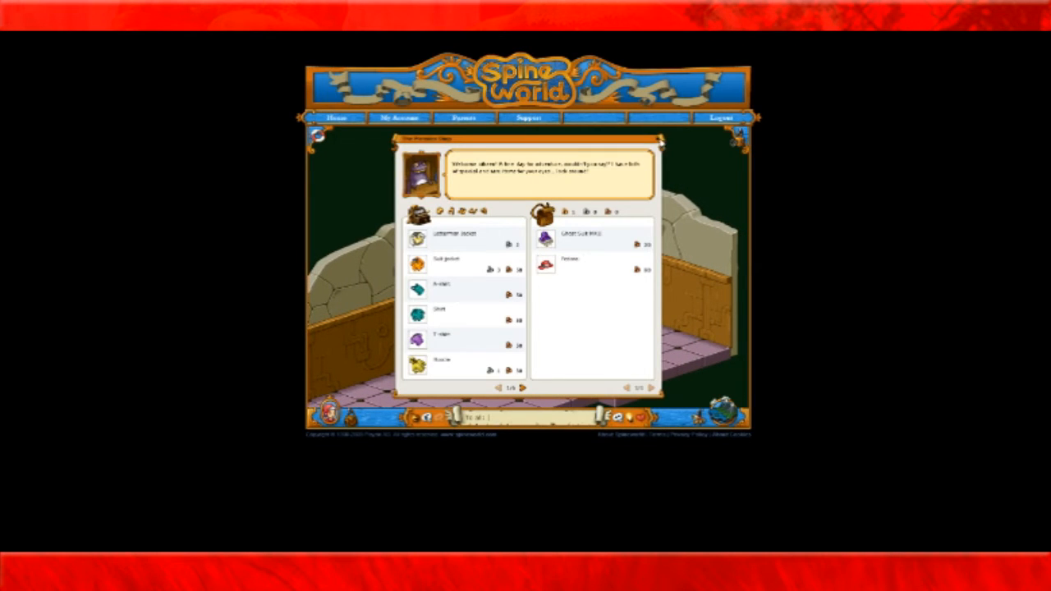
pyautogui.moveTo(686, 358)
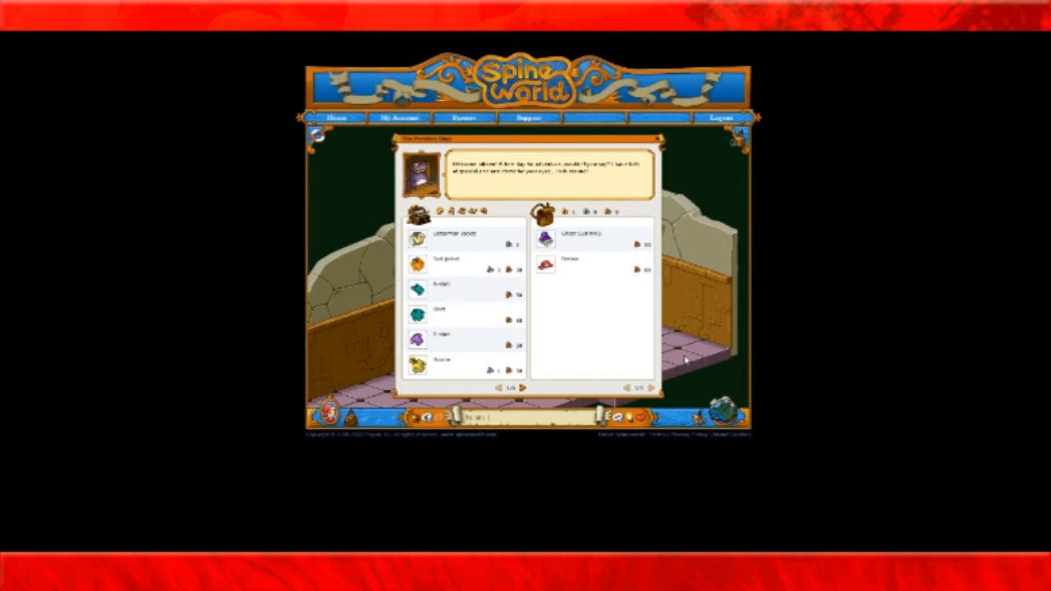
pyautogui.moveTo(661, 141)
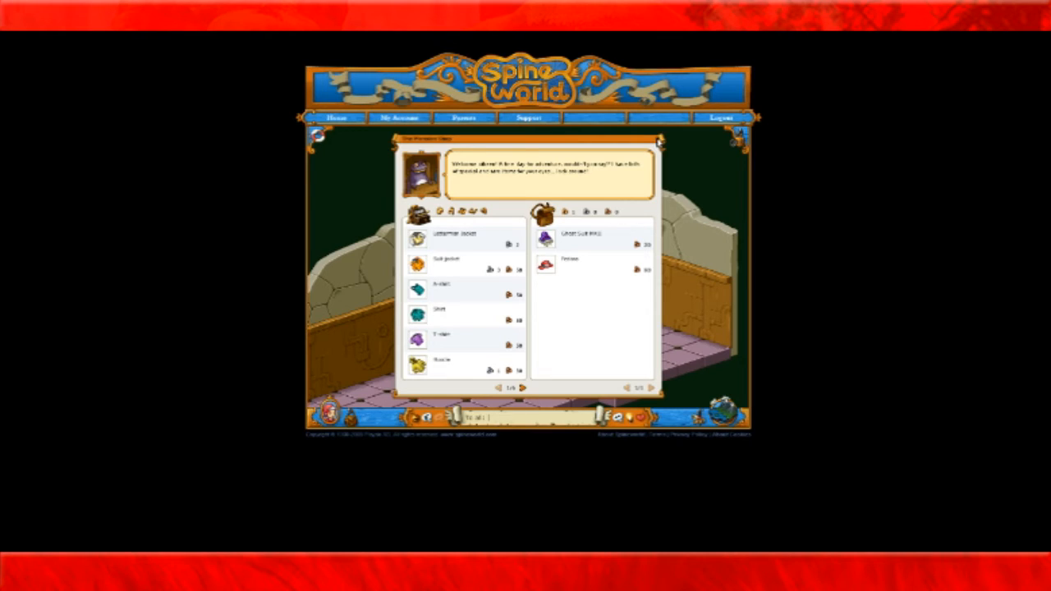
pyautogui.moveTo(600, 138)
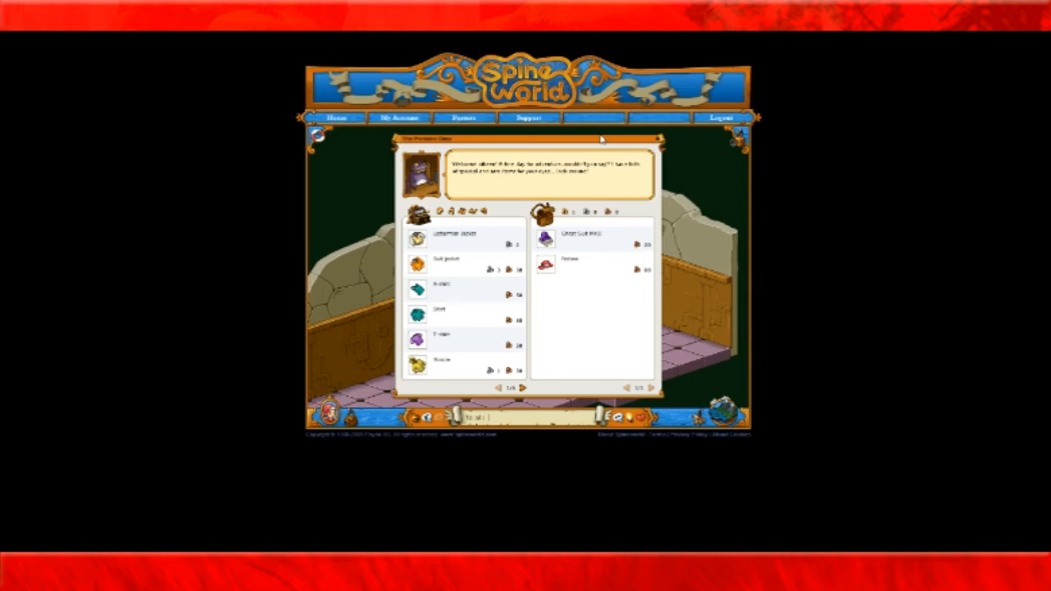
pyautogui.moveTo(614, 105)
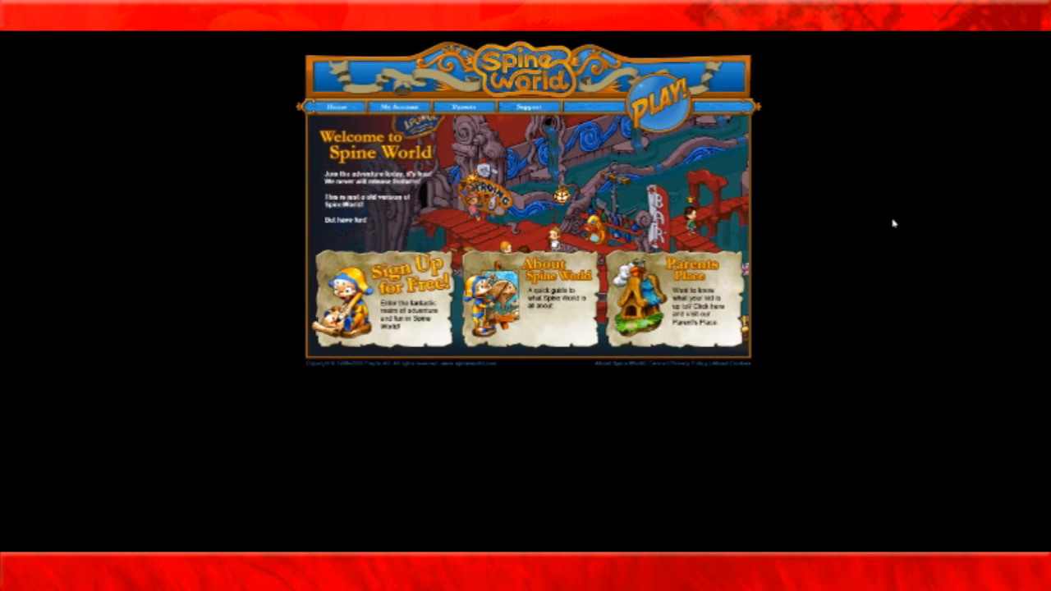
pyautogui.moveTo(672, 444)
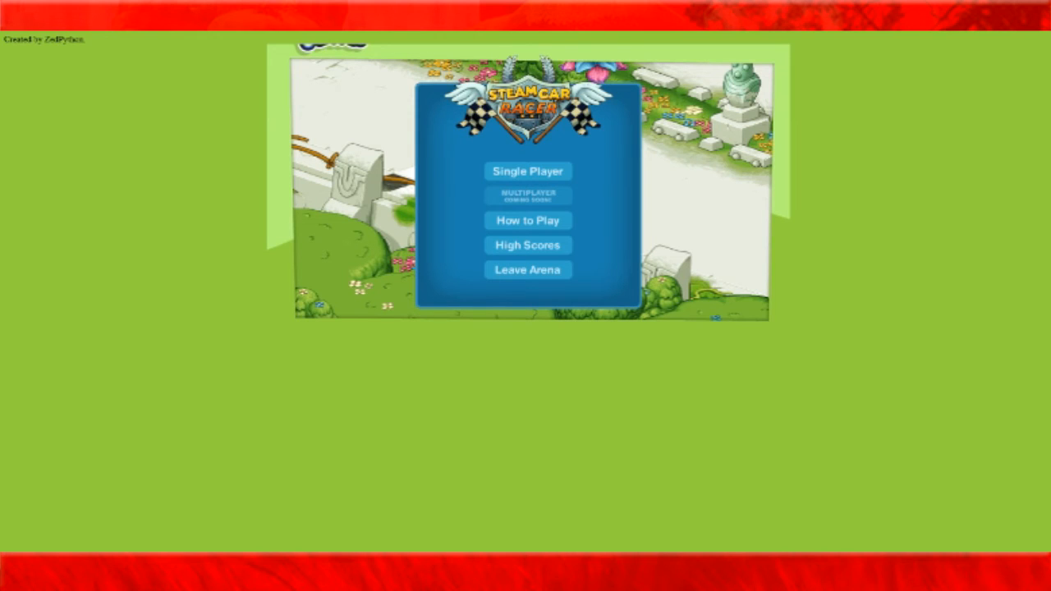
pyautogui.moveTo(496, 185)
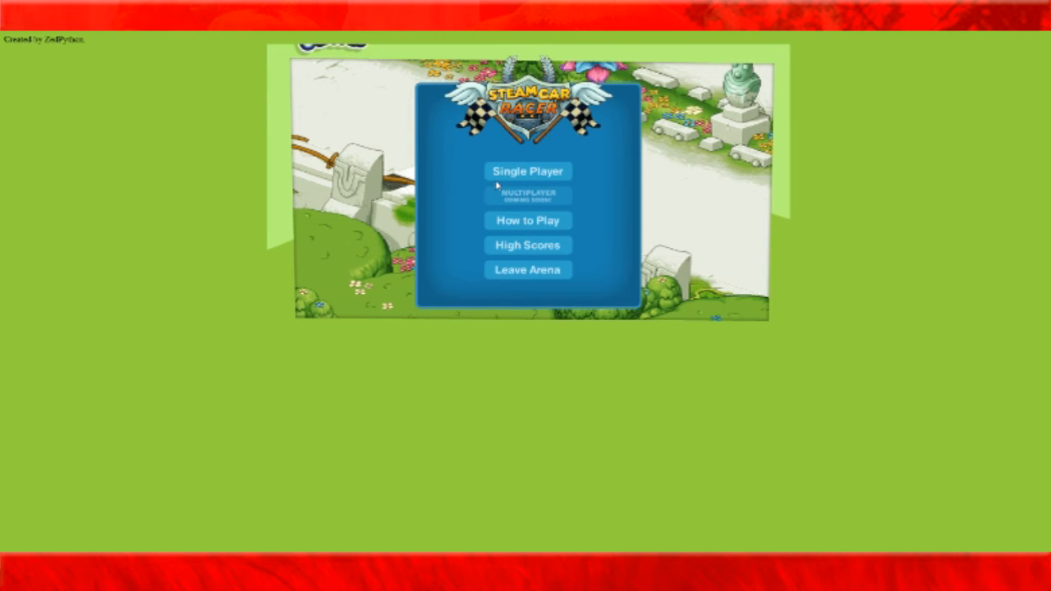
# Step: Choose Single Player, keep Temple Ruins and begin the race
pyautogui.click(527, 171)
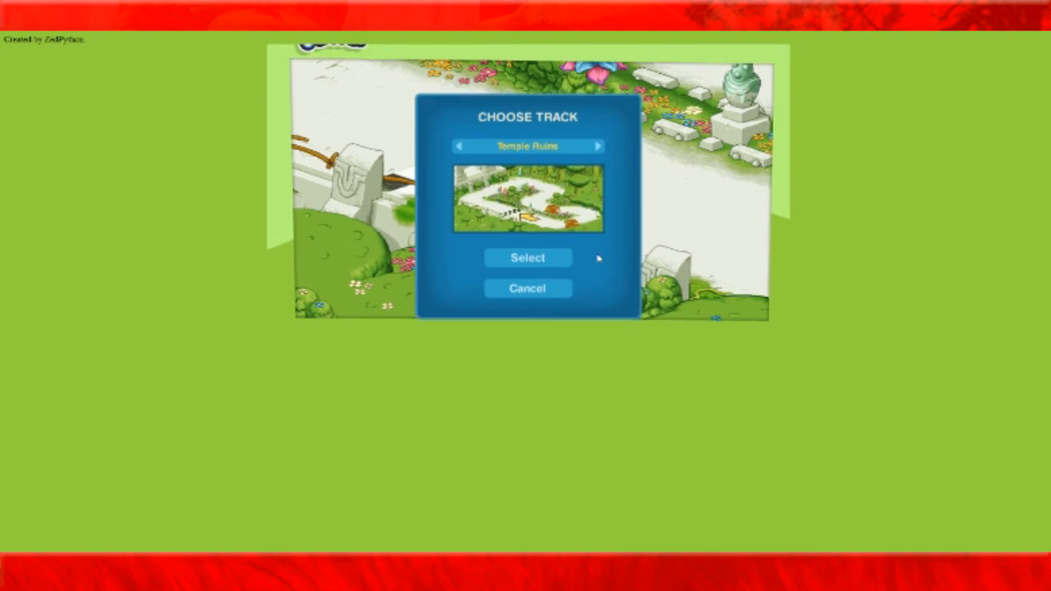
pyautogui.click(527, 257)
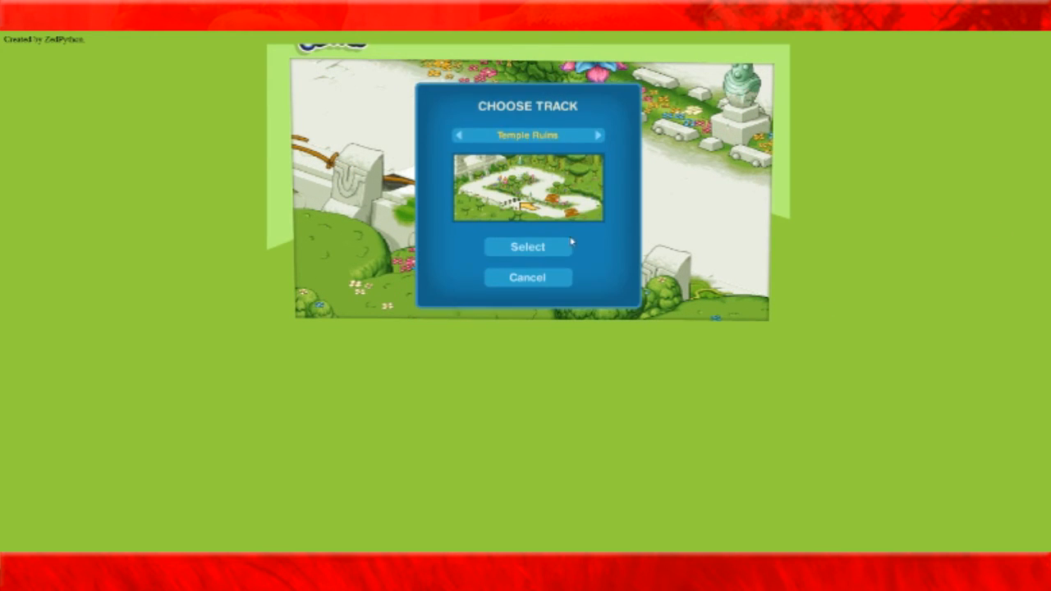
pyautogui.click(527, 246)
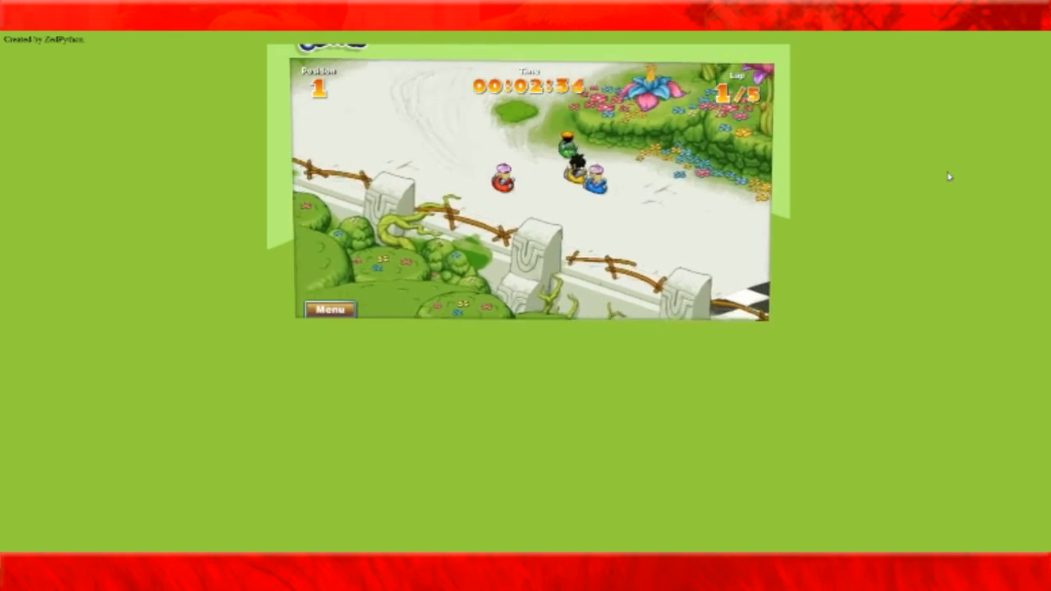